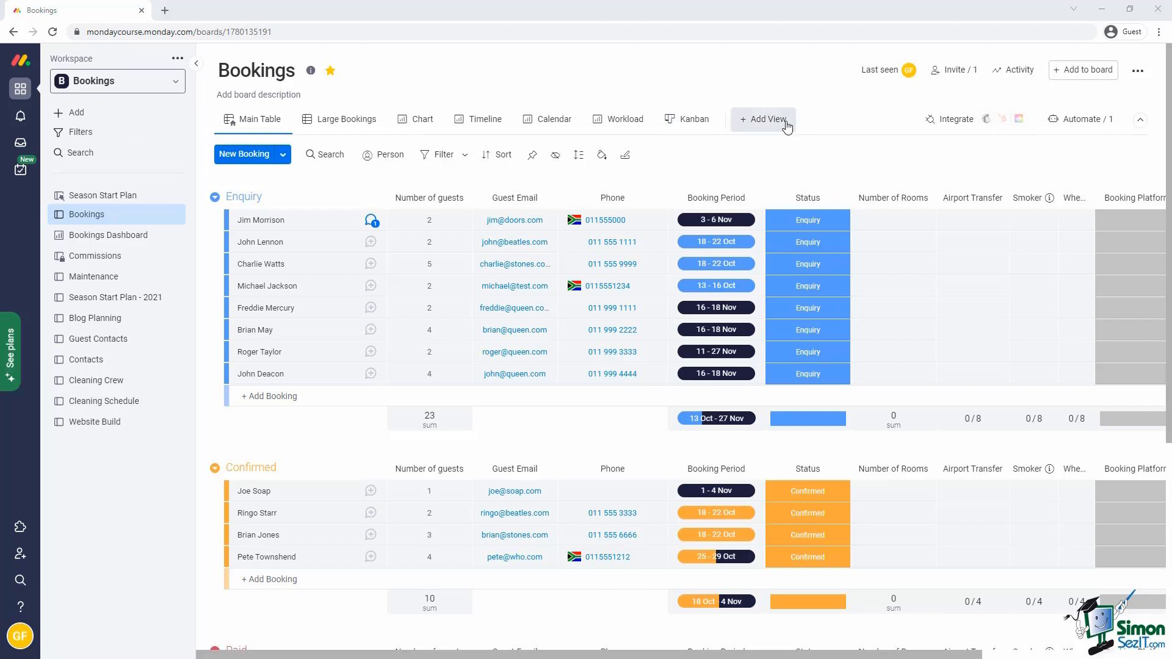
# - Add a Form view to the Bookings board, generating one question per column
pyautogui.click(769, 120)
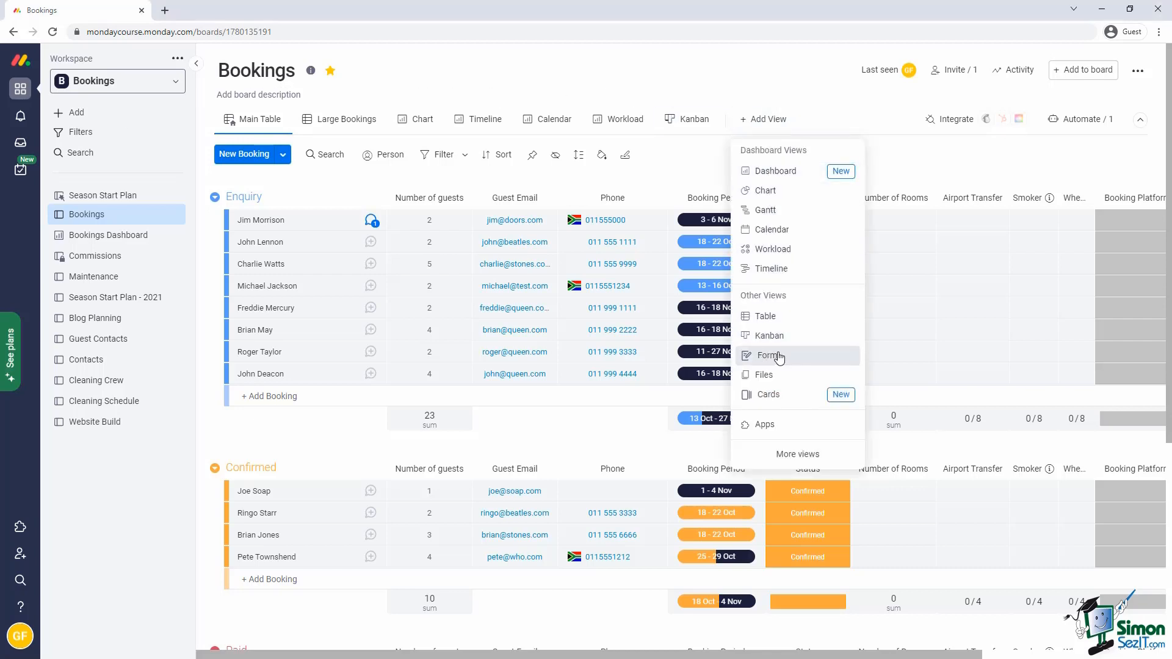
pyautogui.click(766, 355)
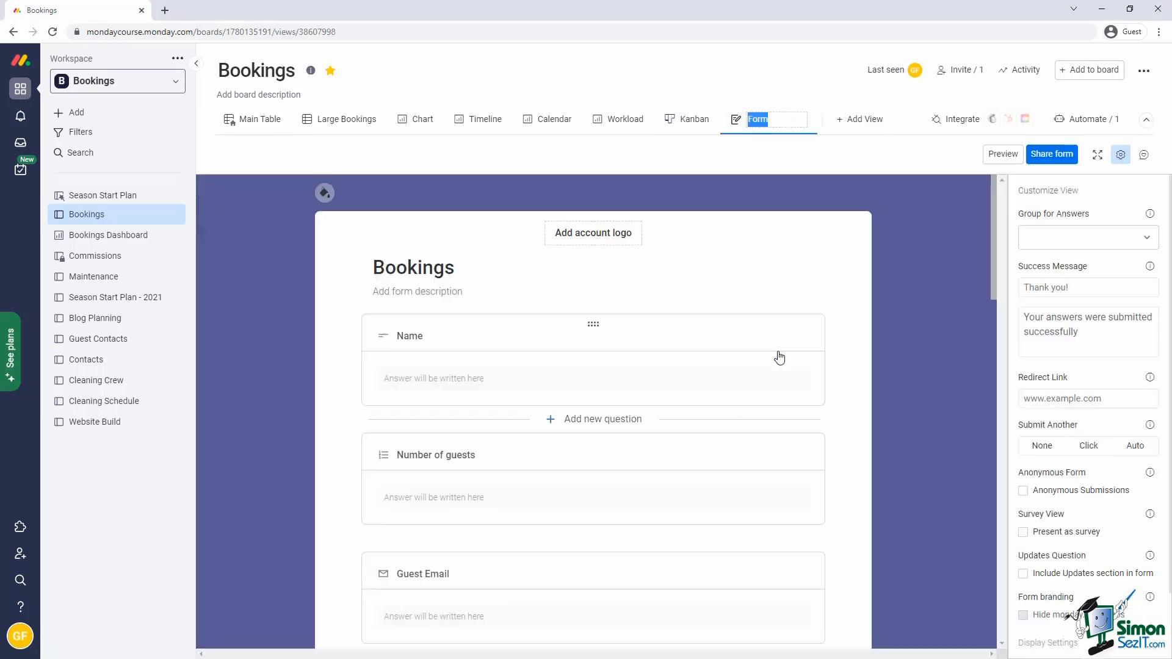
pyautogui.click(325, 192)
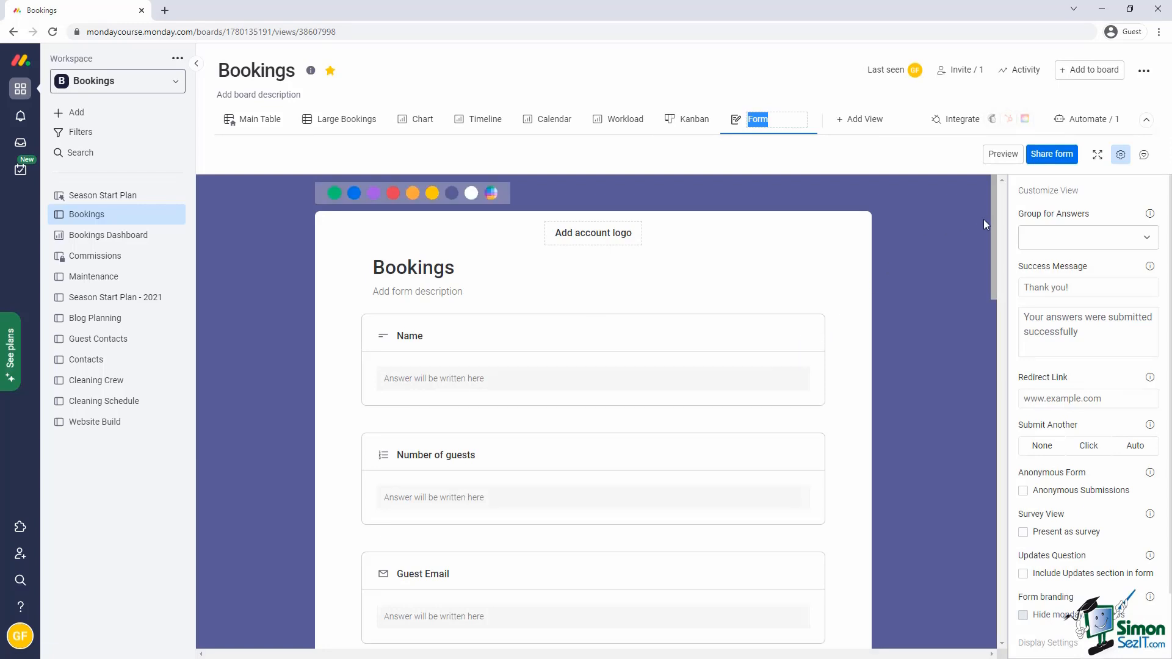
pyautogui.scroll(-3)
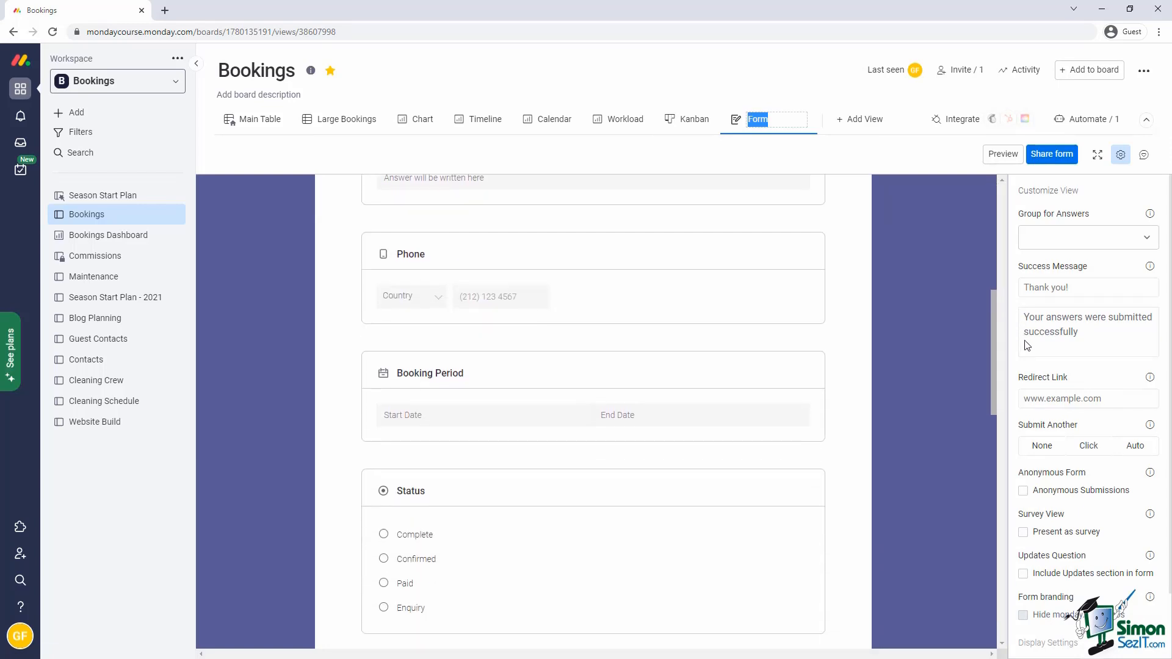
pyautogui.scroll(-3)
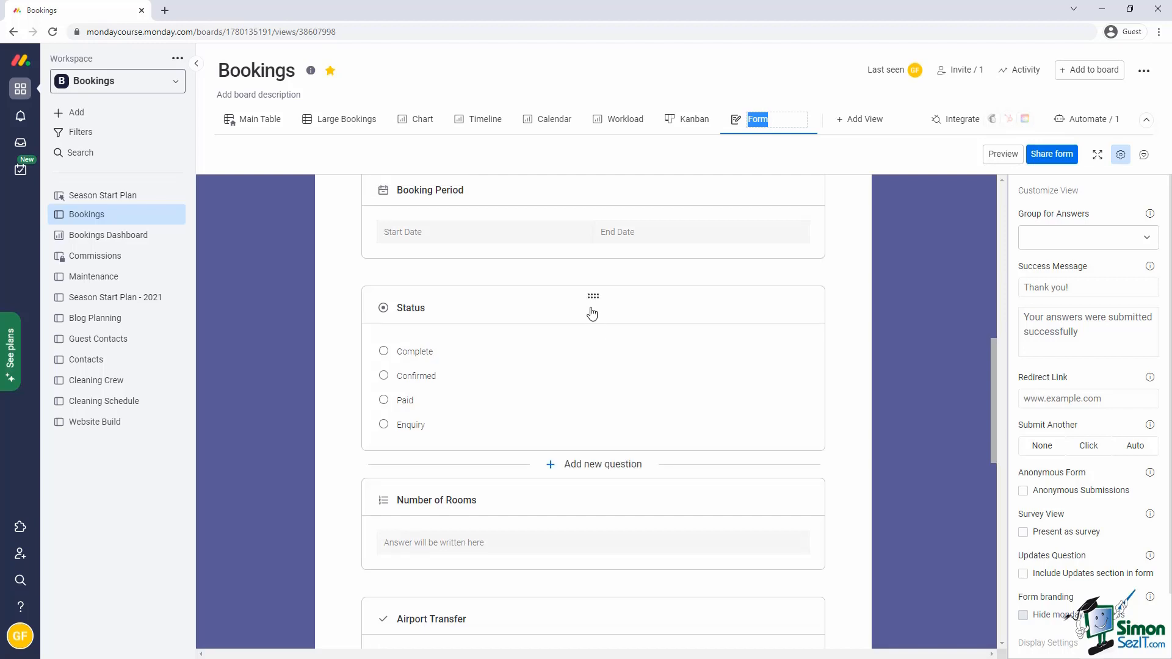
# - Hide the Status question so it no longer appears on the form
pyautogui.click(592, 308)
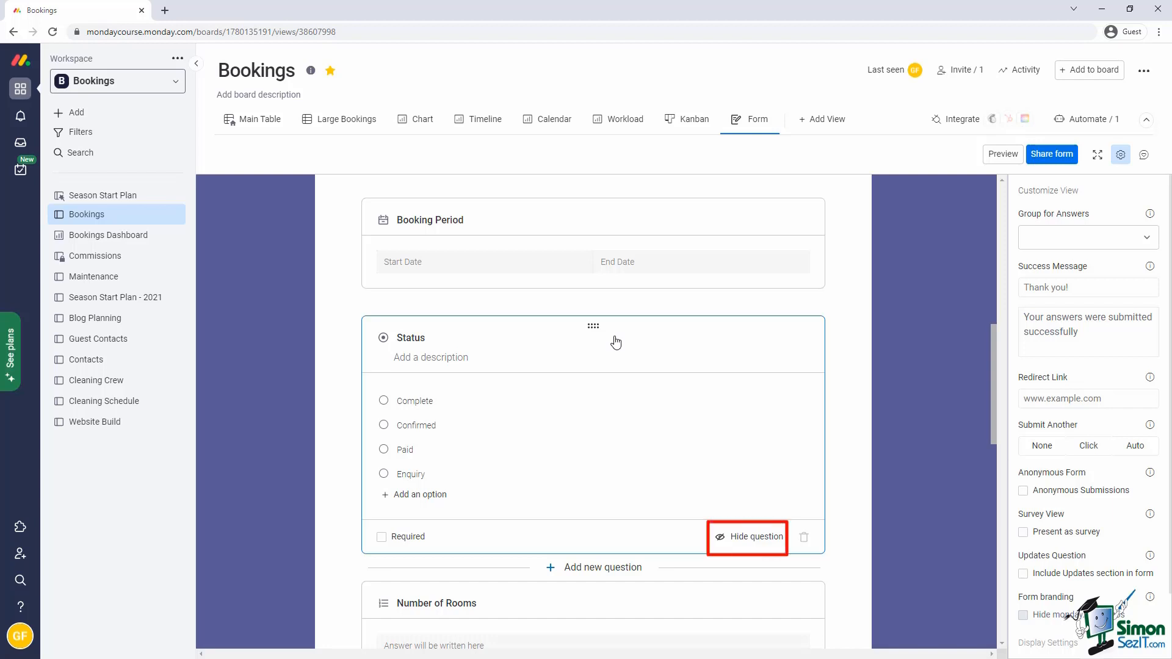
pyautogui.moveTo(727, 538)
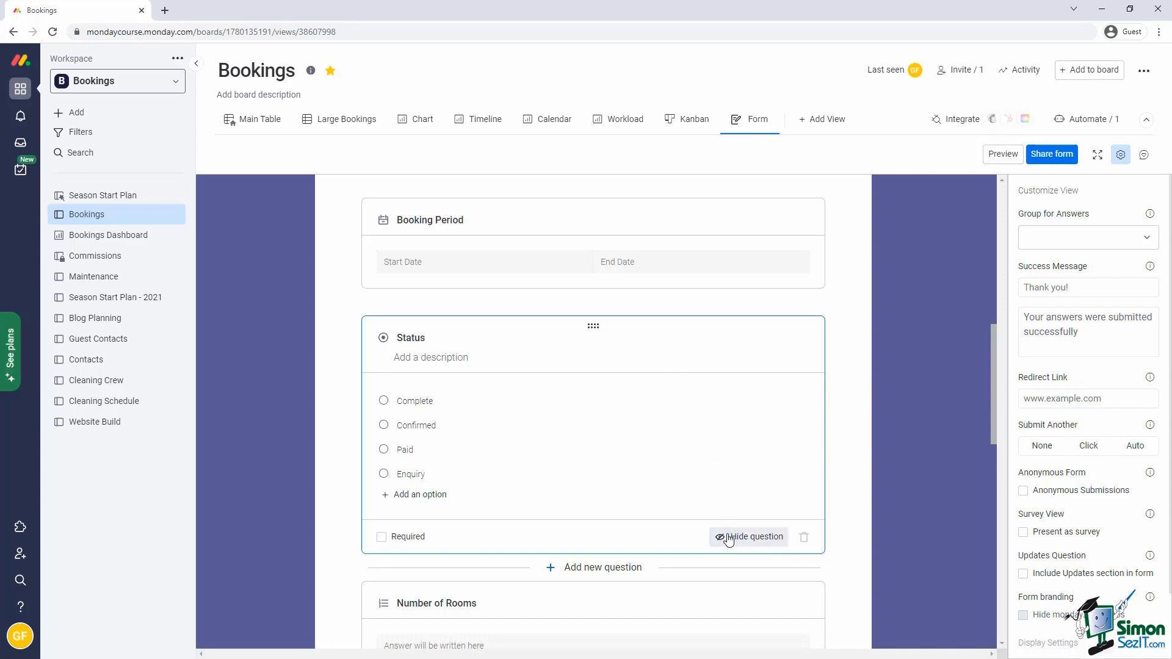
pyautogui.click(749, 537)
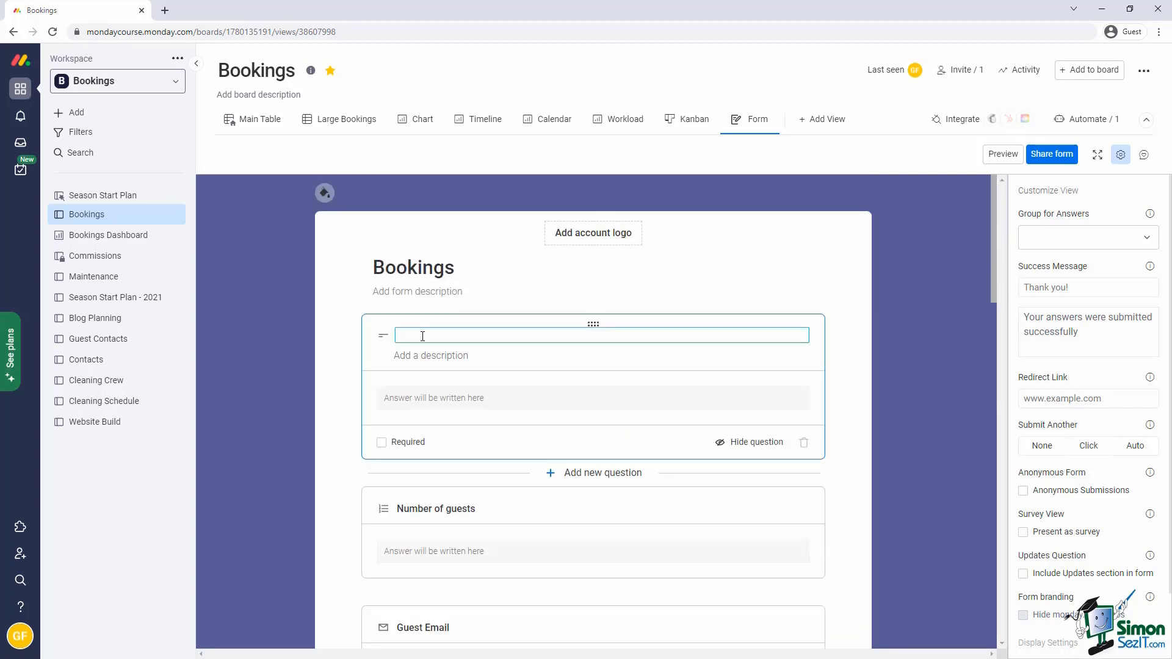
# - Retitle the first question 'Your name and surname' and mark Guest Email as required
pyautogui.write('Your name and surname')
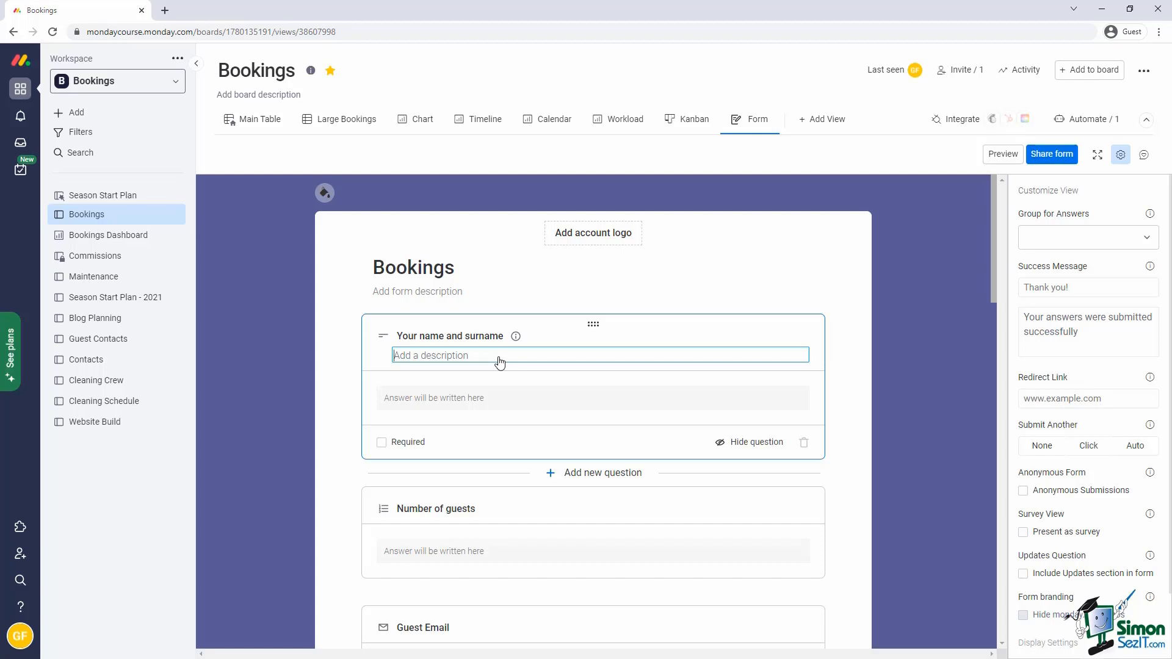
pyautogui.scroll(-3)
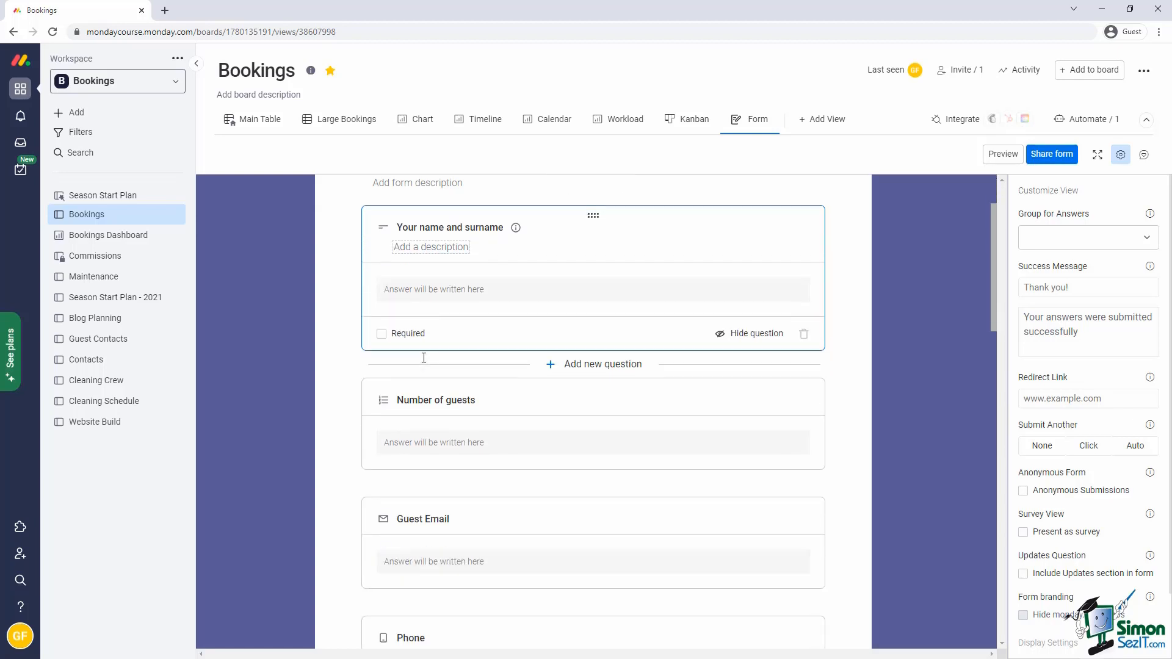
pyautogui.scroll(-3)
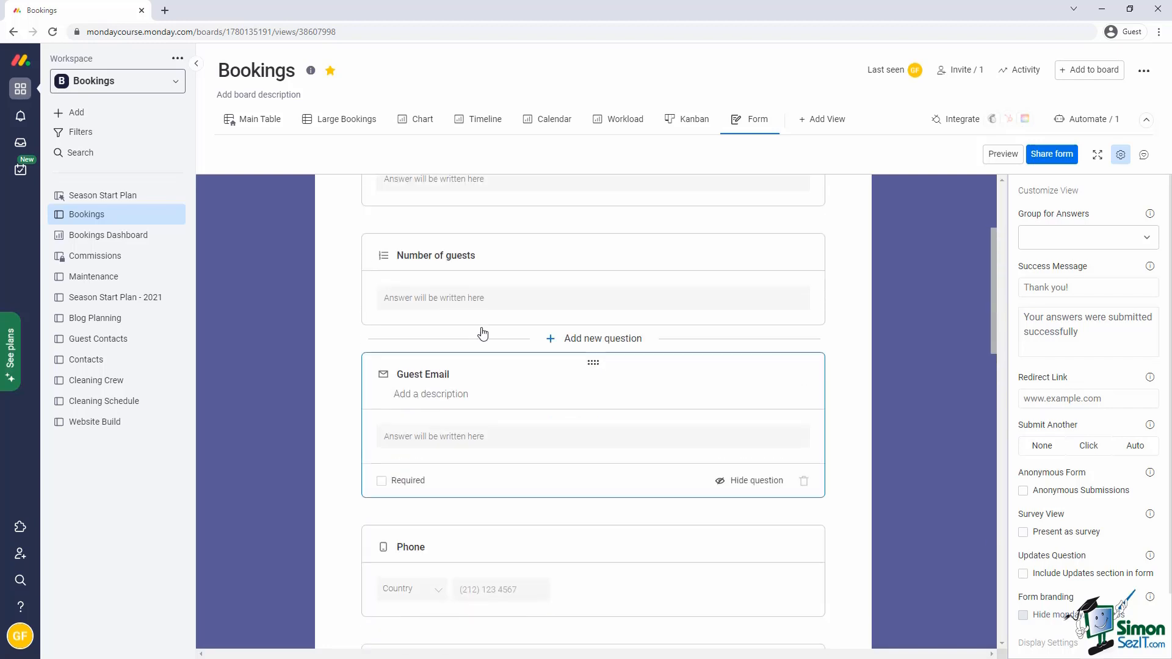
pyautogui.scroll(3)
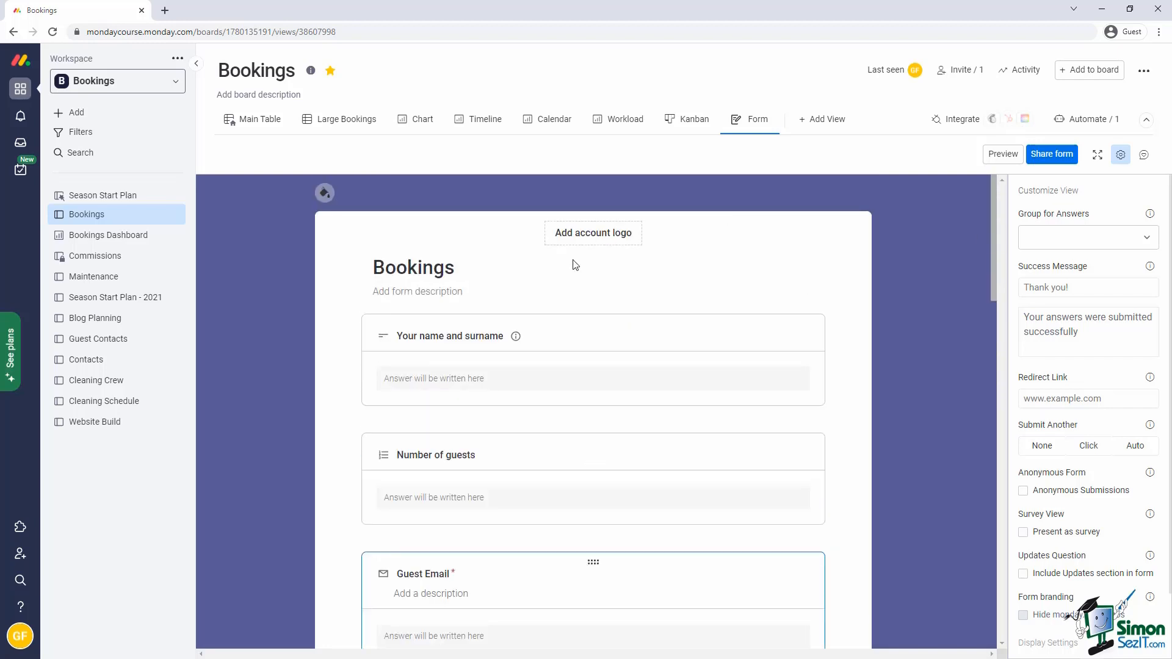
pyautogui.moveTo(574, 254)
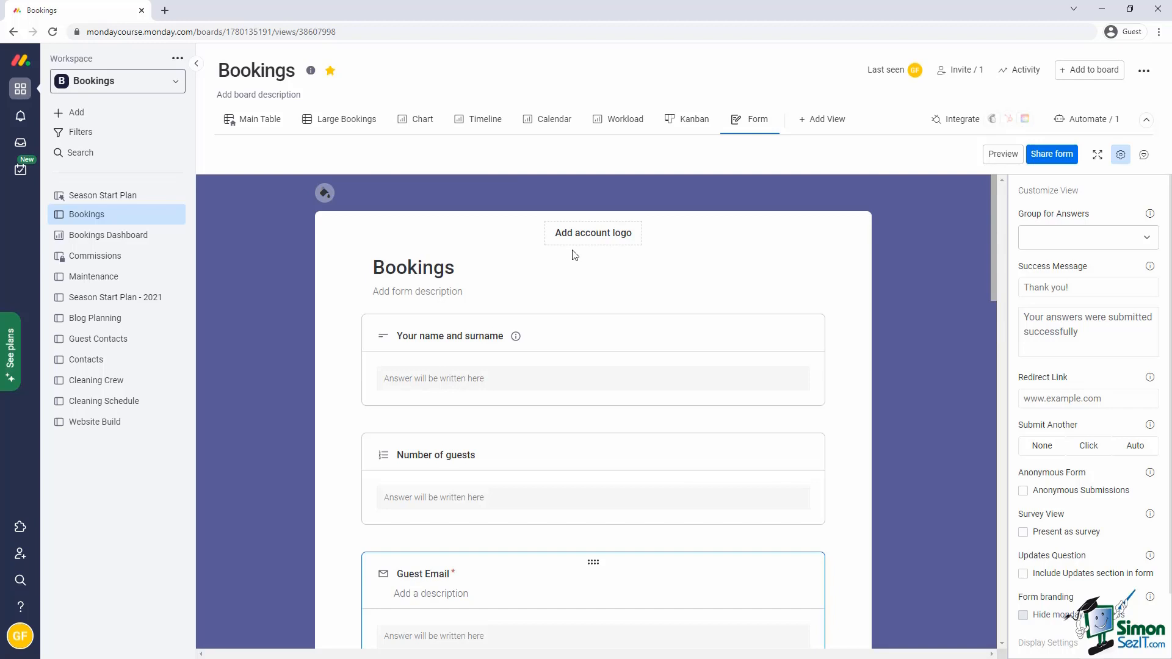
# - Add the account logo, an orange background and a 'Please submit a booking enquiry...' description
pyautogui.click(593, 232)
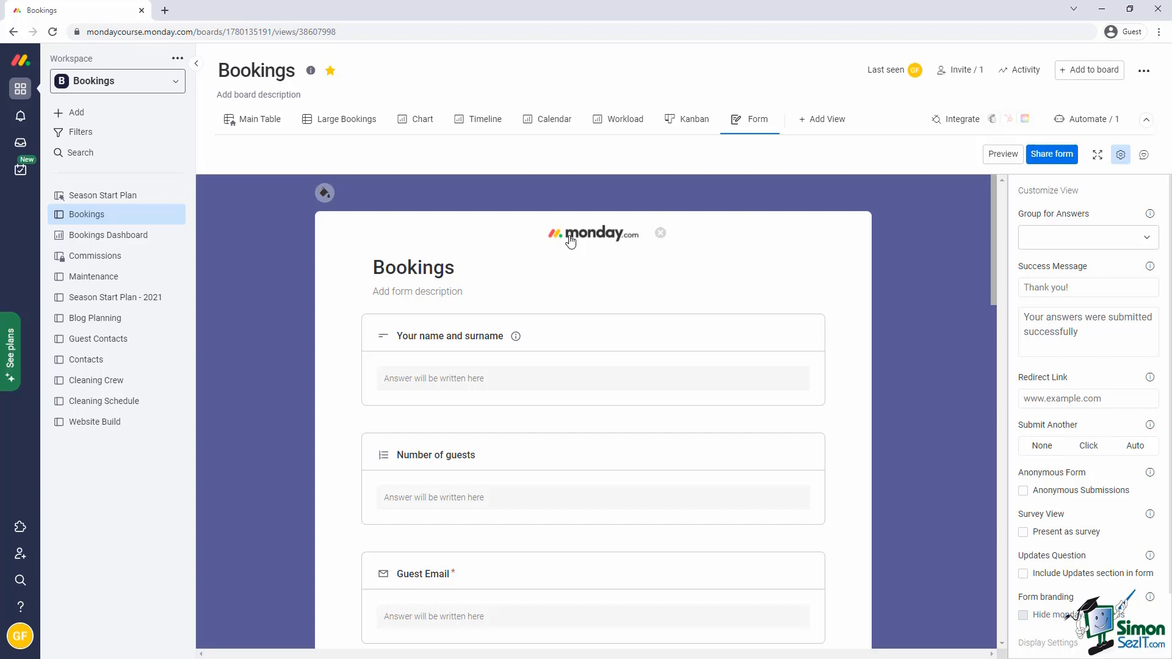
pyautogui.moveTo(388, 219)
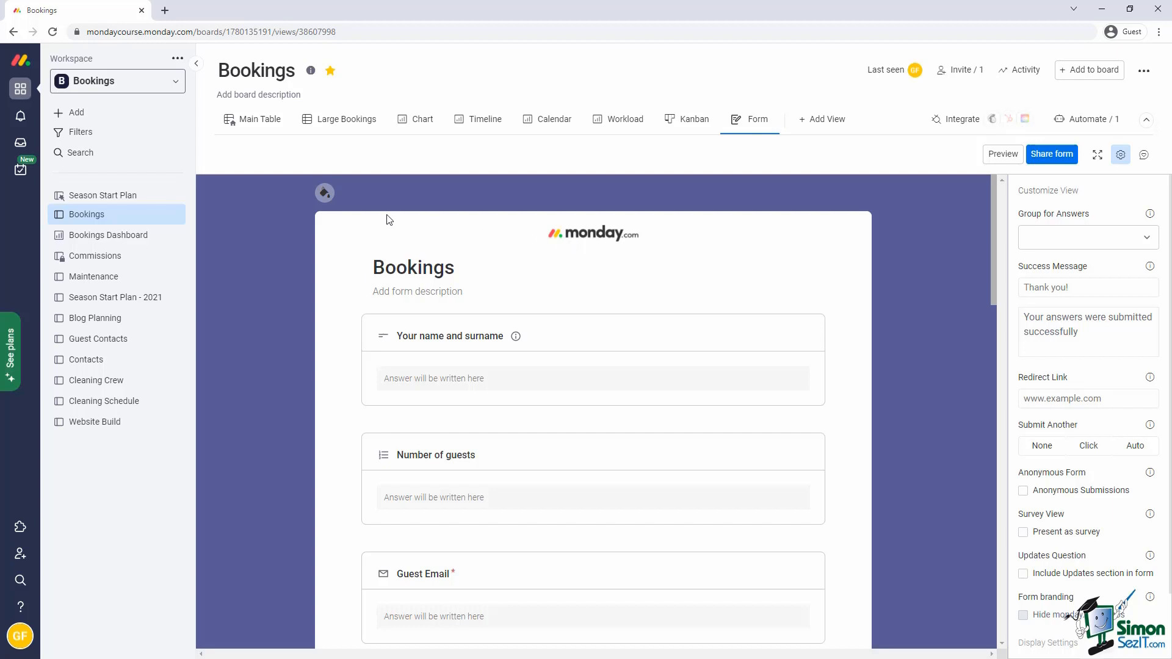
pyautogui.click(325, 193)
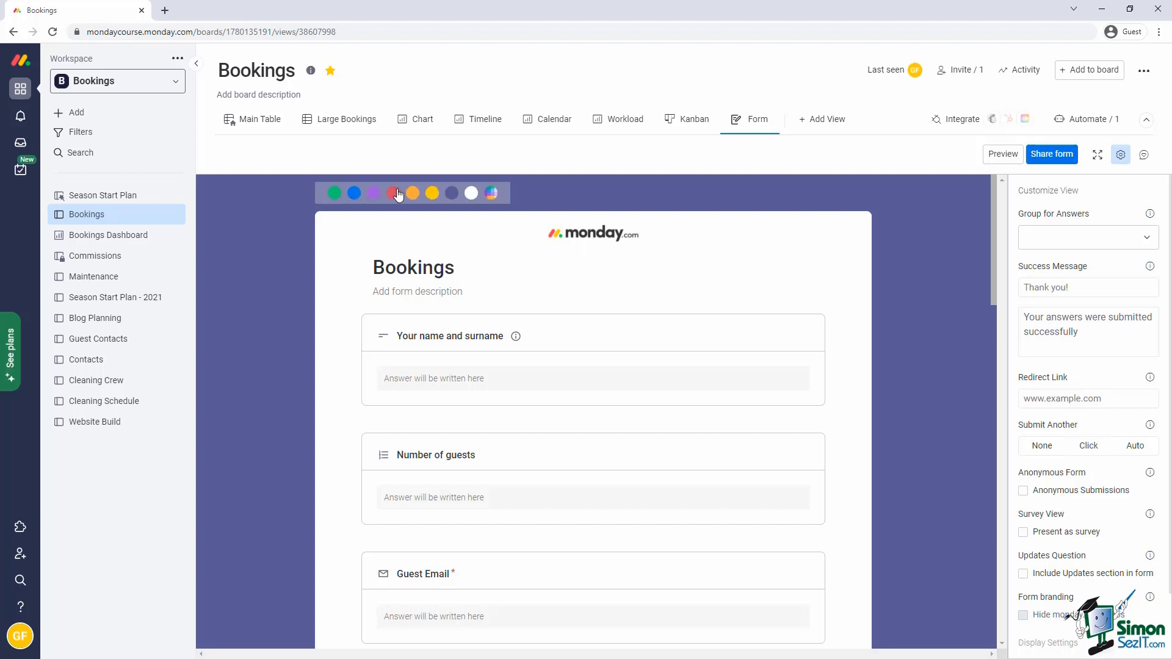
pyautogui.click(412, 193)
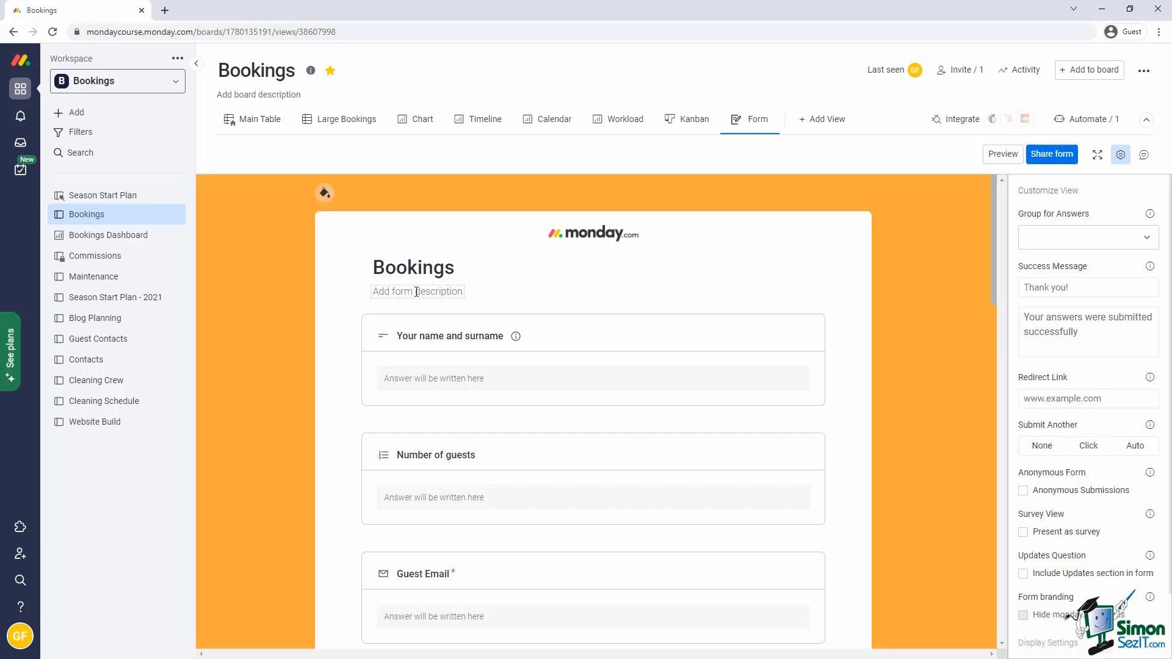
pyautogui.write('Please submit a booking enquiry to our bookings team. The')
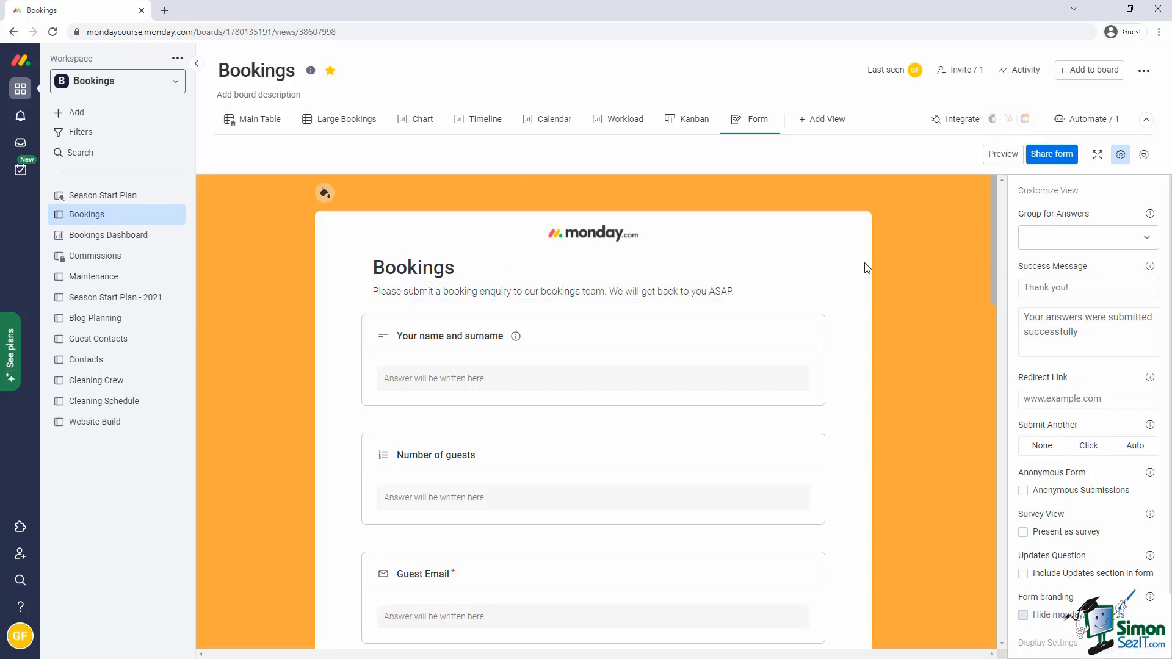
# - Scroll to the Special Diet question at the bottom of the form
pyautogui.scroll(-3)
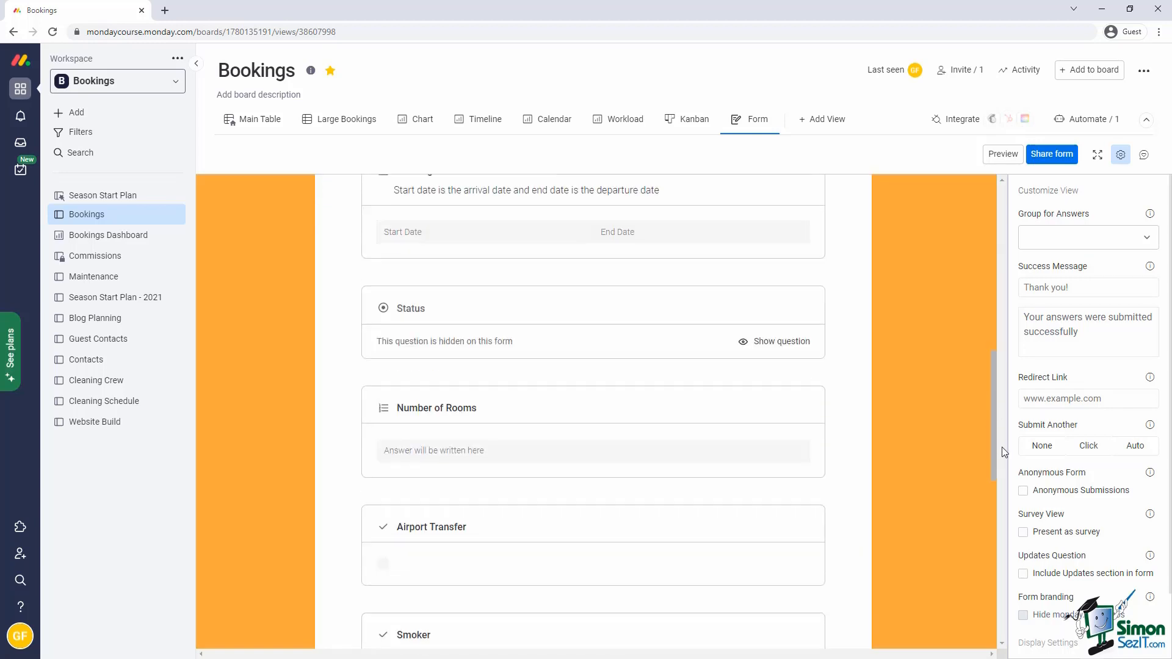
pyautogui.scroll(-3)
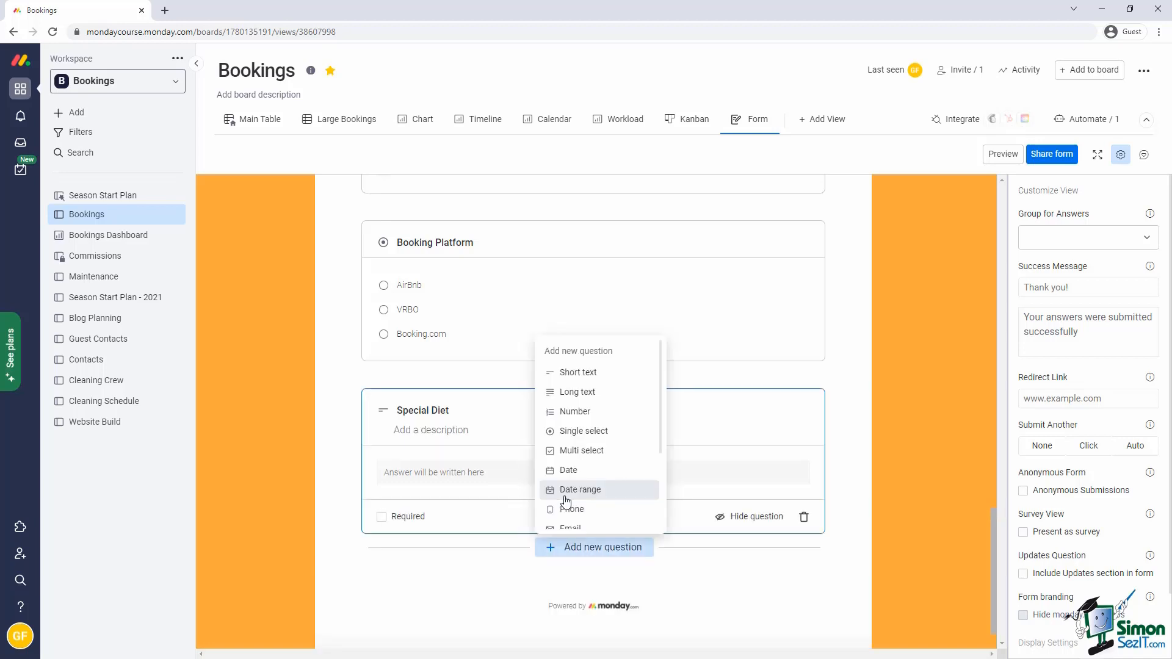
pyautogui.moveTo(573, 396)
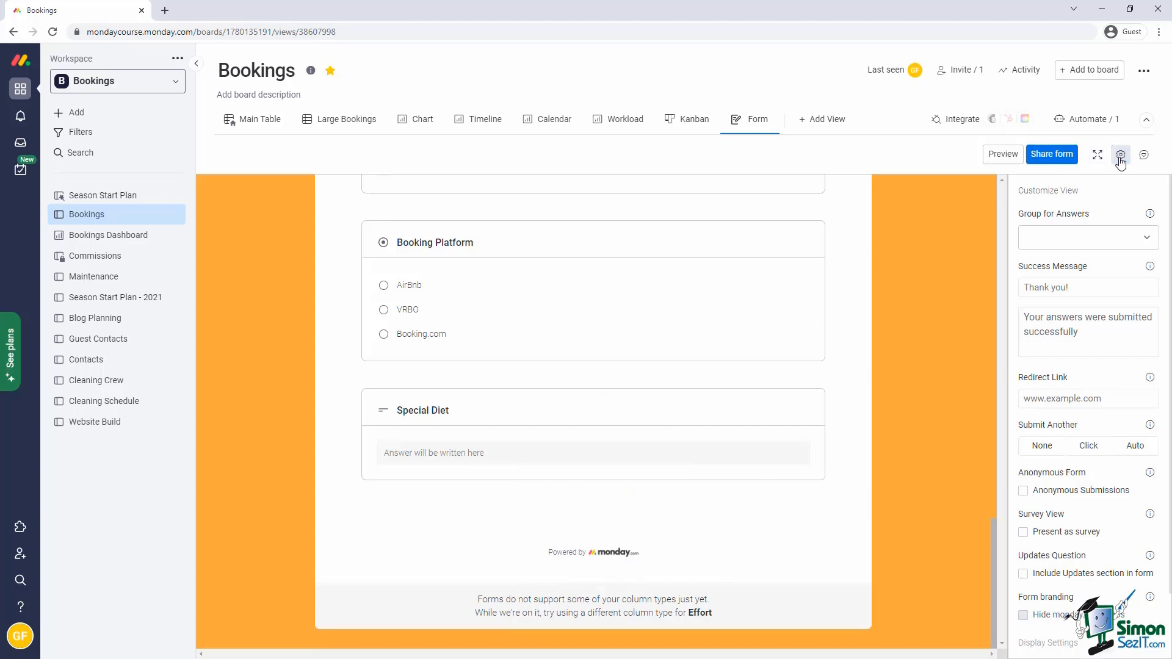
# - Set the form settings' Group for Answers to Enquiry
pyautogui.click(1120, 155)
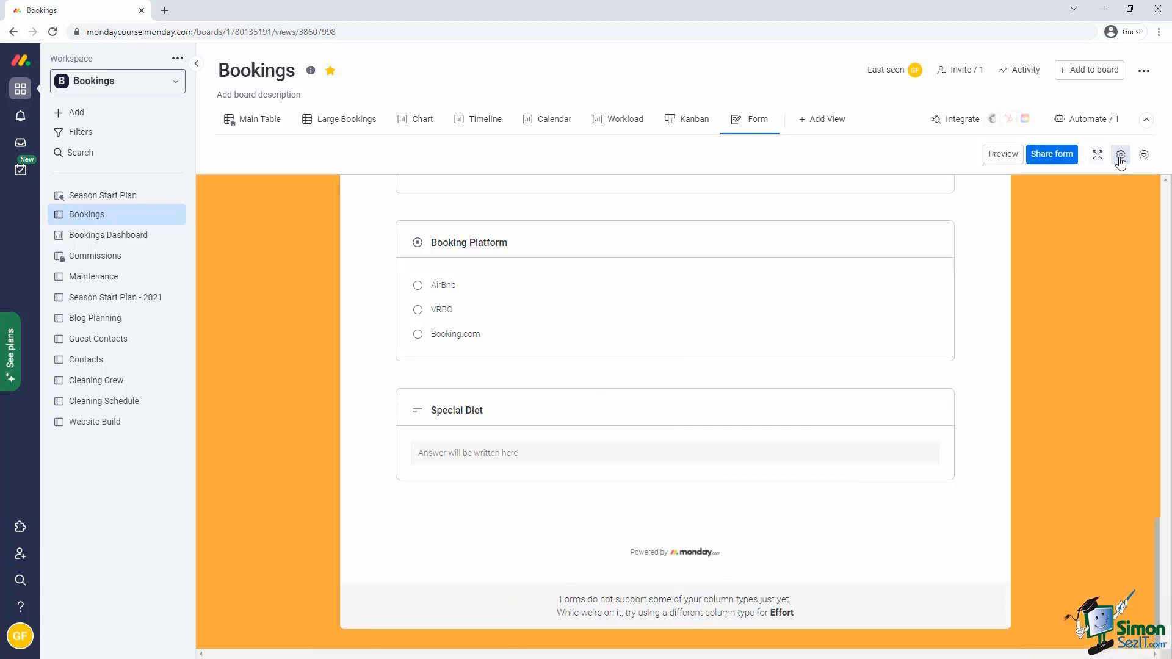
pyautogui.click(1121, 155)
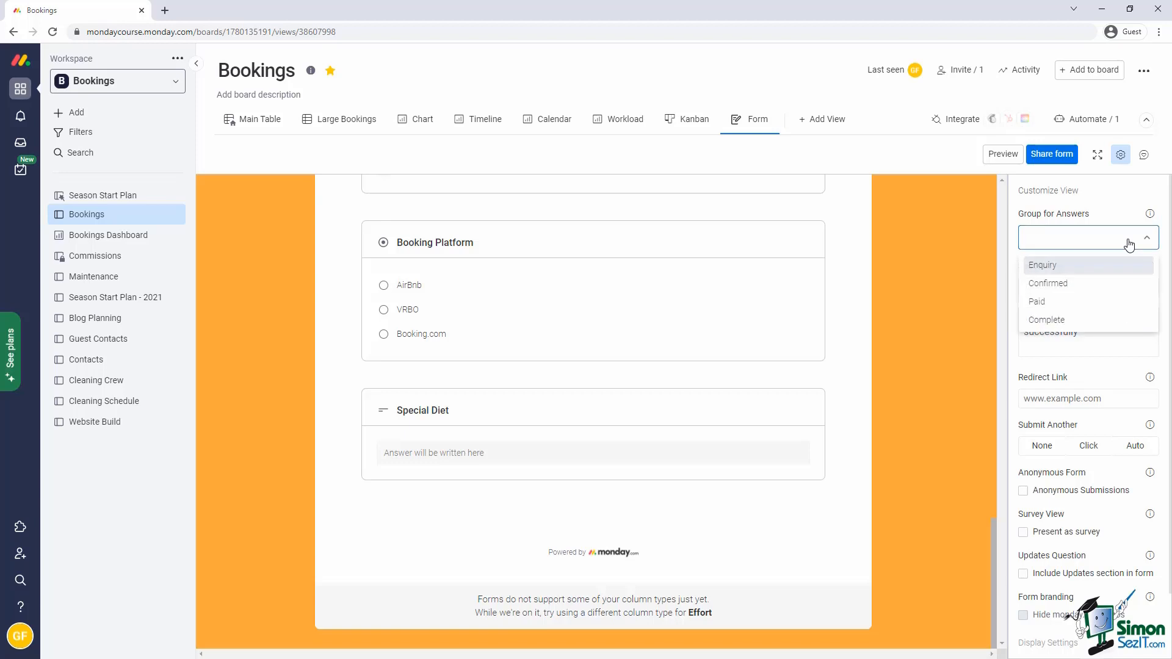
pyautogui.moveTo(1131, 280)
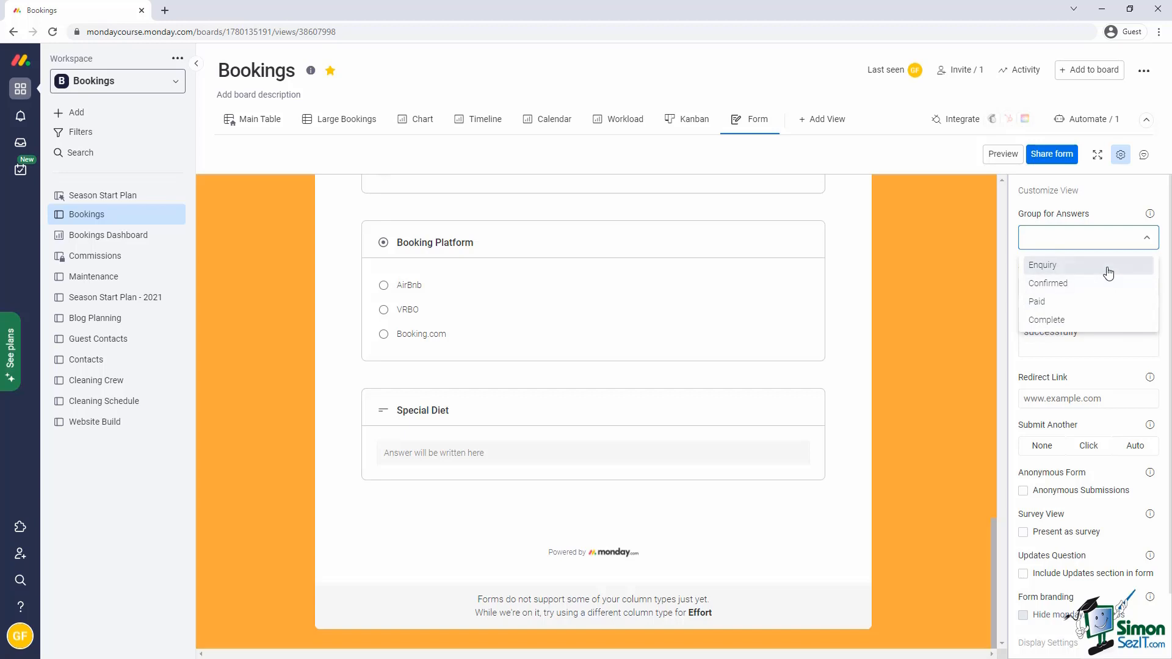
pyautogui.click(1042, 265)
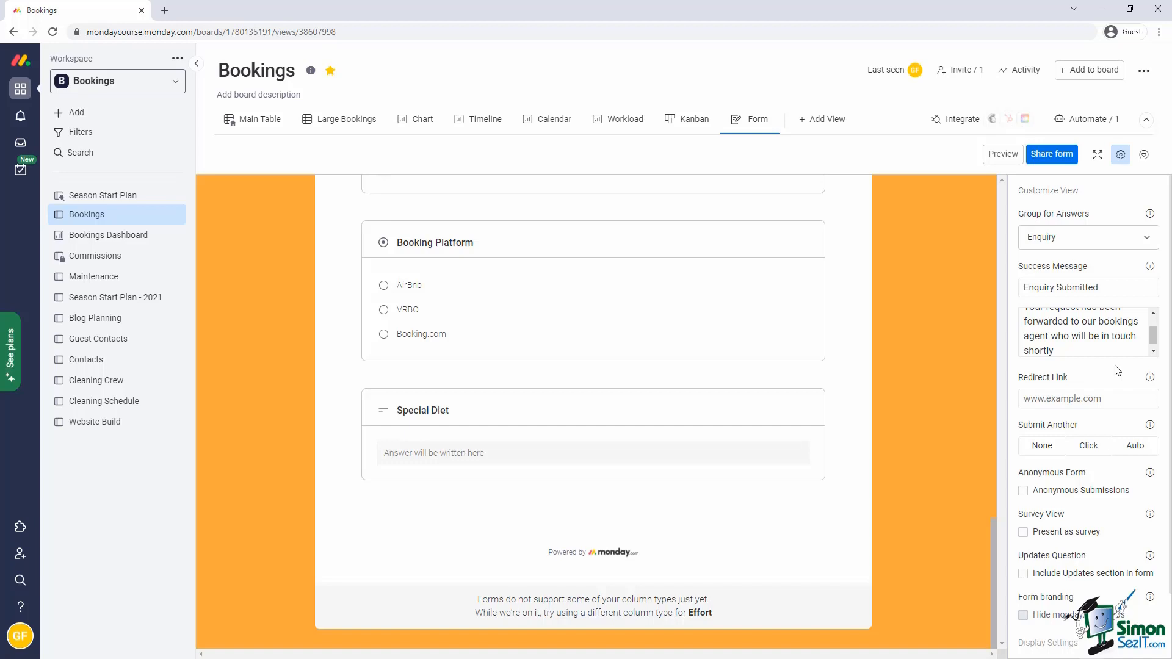
pyautogui.moveTo(994, 175)
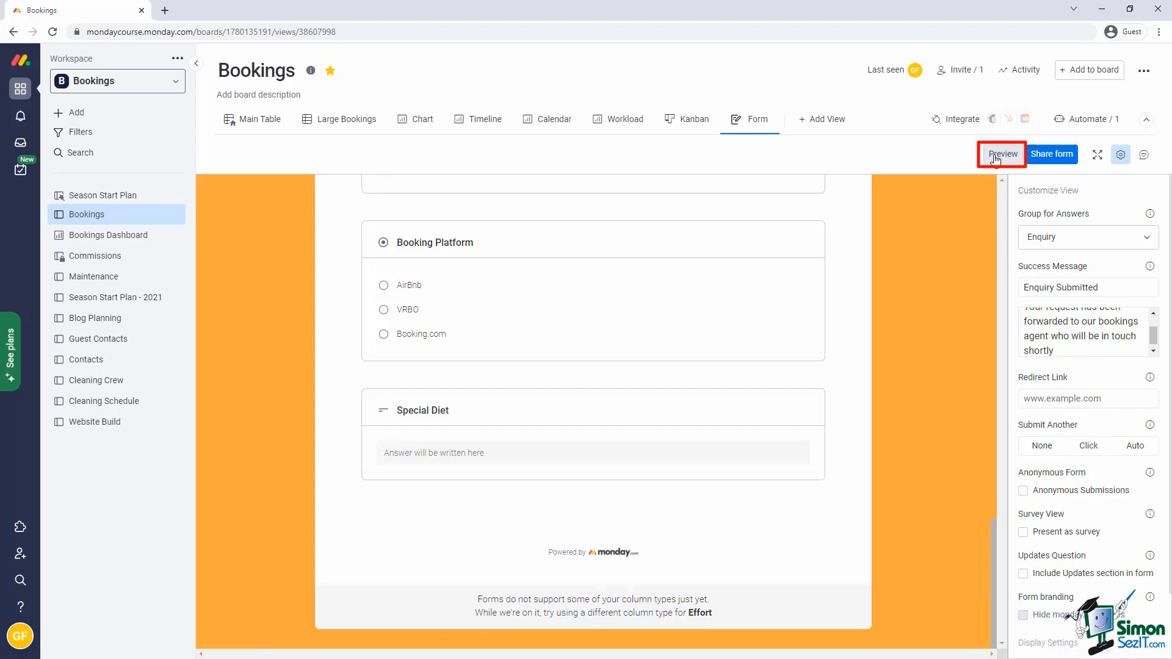
# - Copy the form's shareable link and start a new browser tab for it
pyautogui.click(1003, 154)
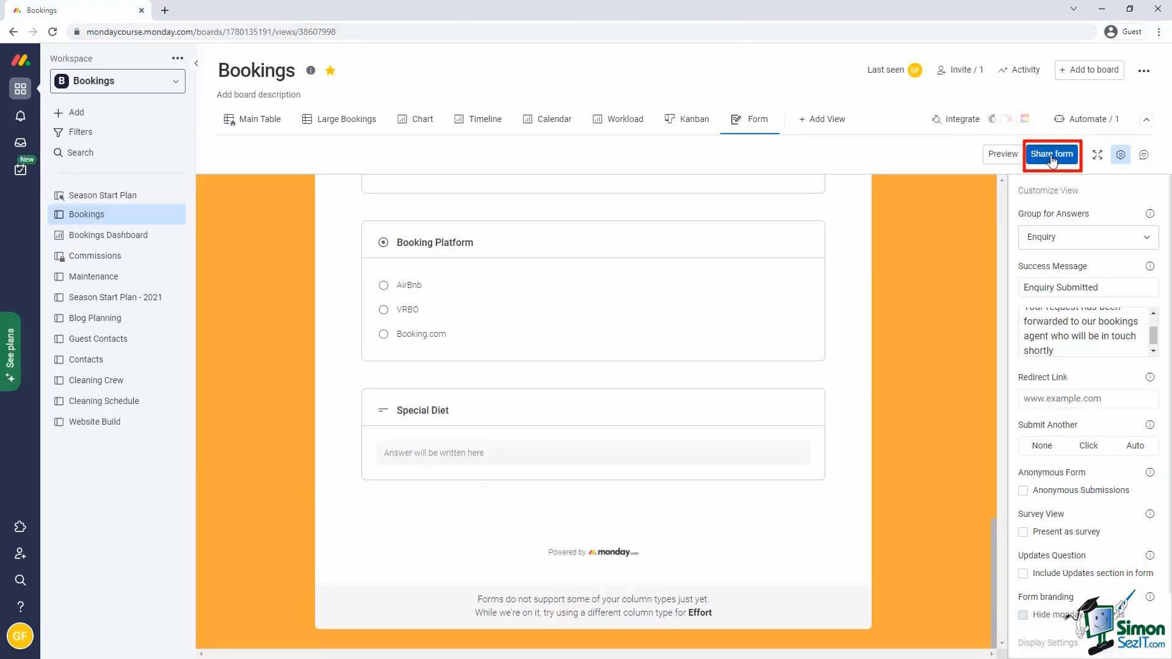
pyautogui.click(1053, 155)
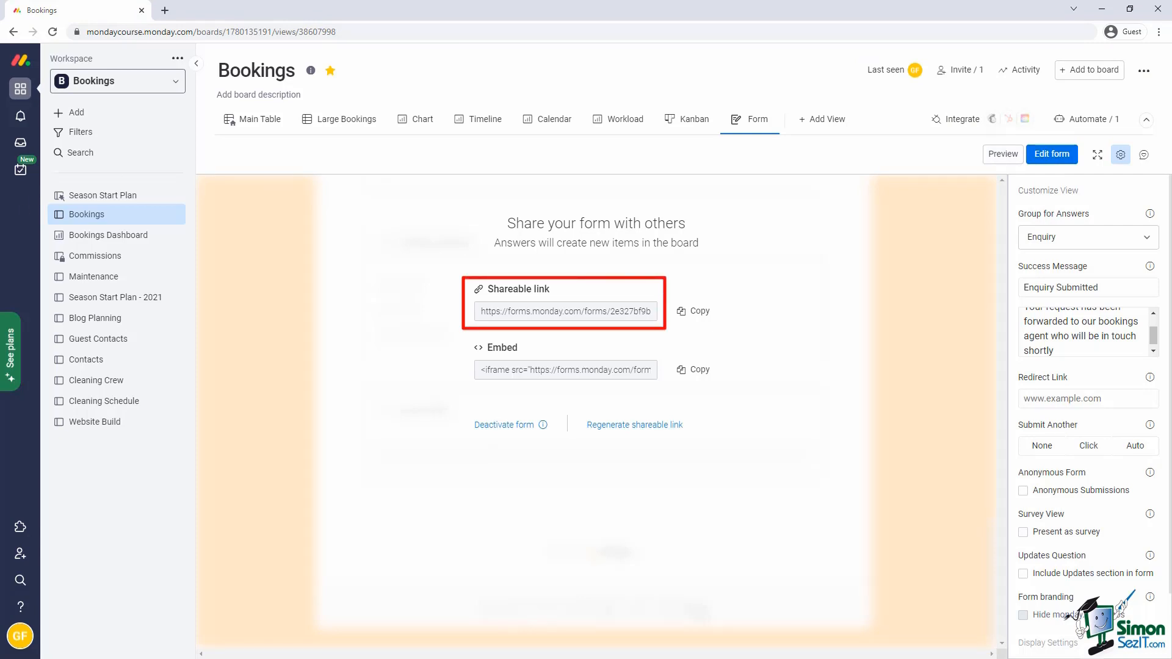
pyautogui.moveTo(1066, 156)
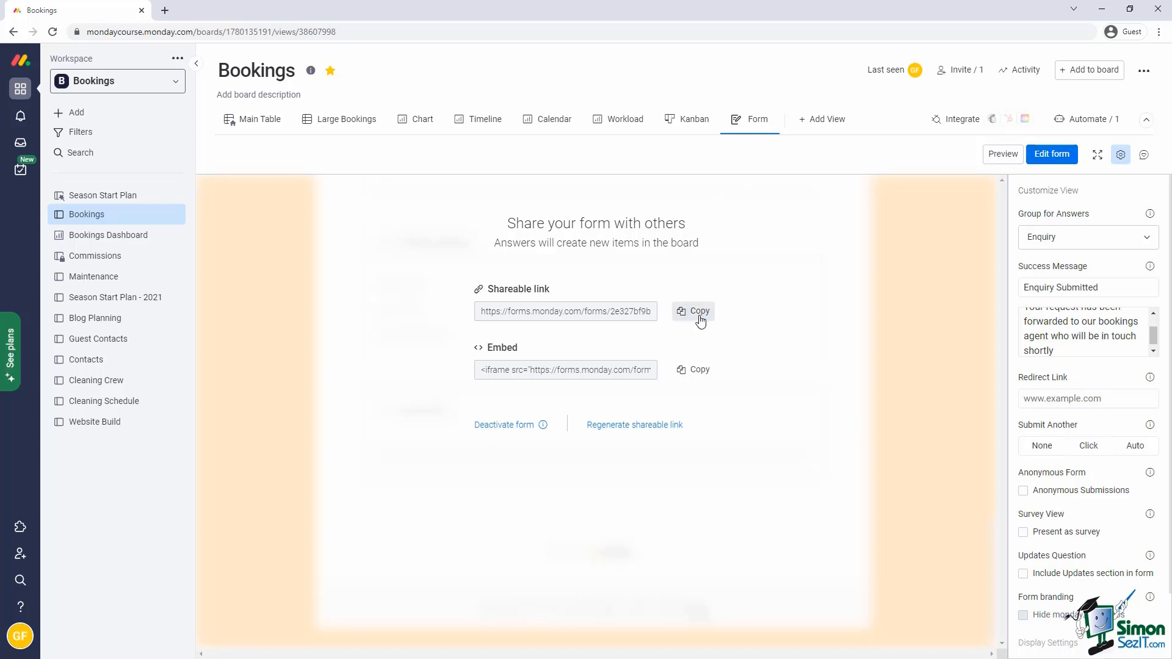
pyautogui.click(694, 311)
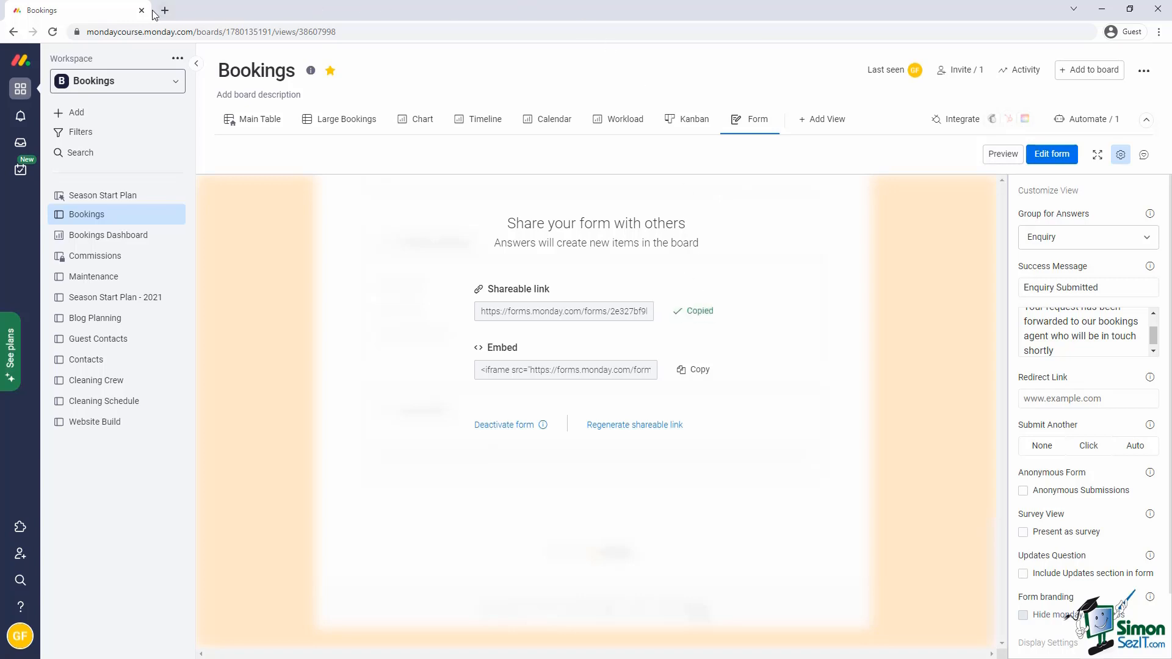
pyautogui.click(163, 10)
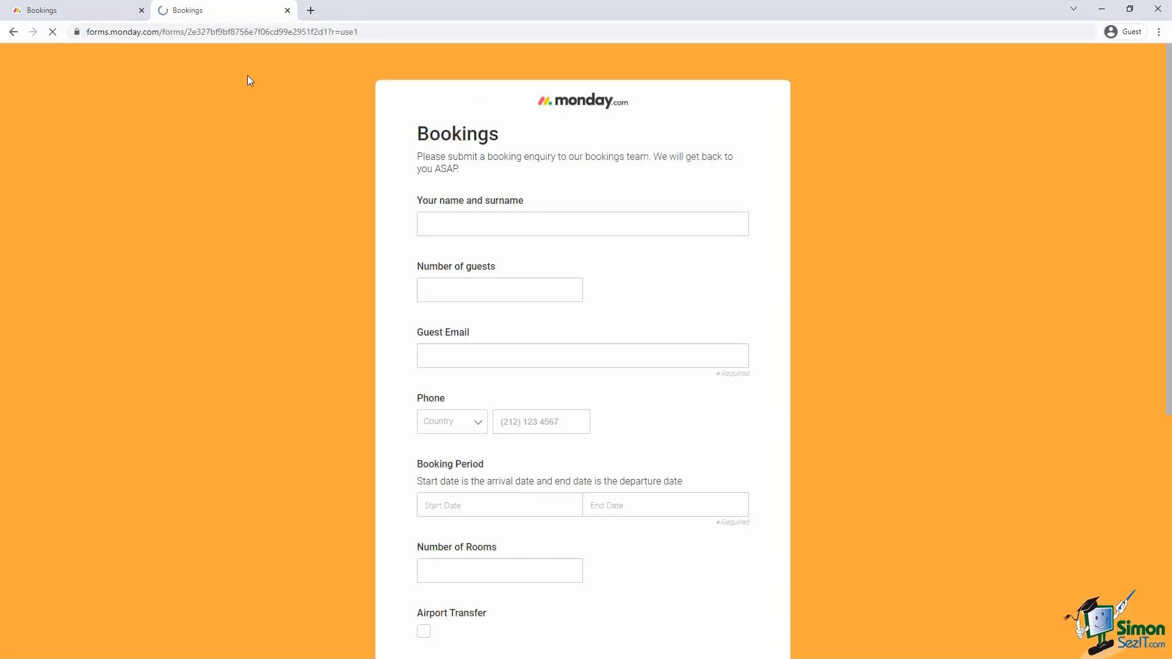
pyautogui.write('Greg Fu')
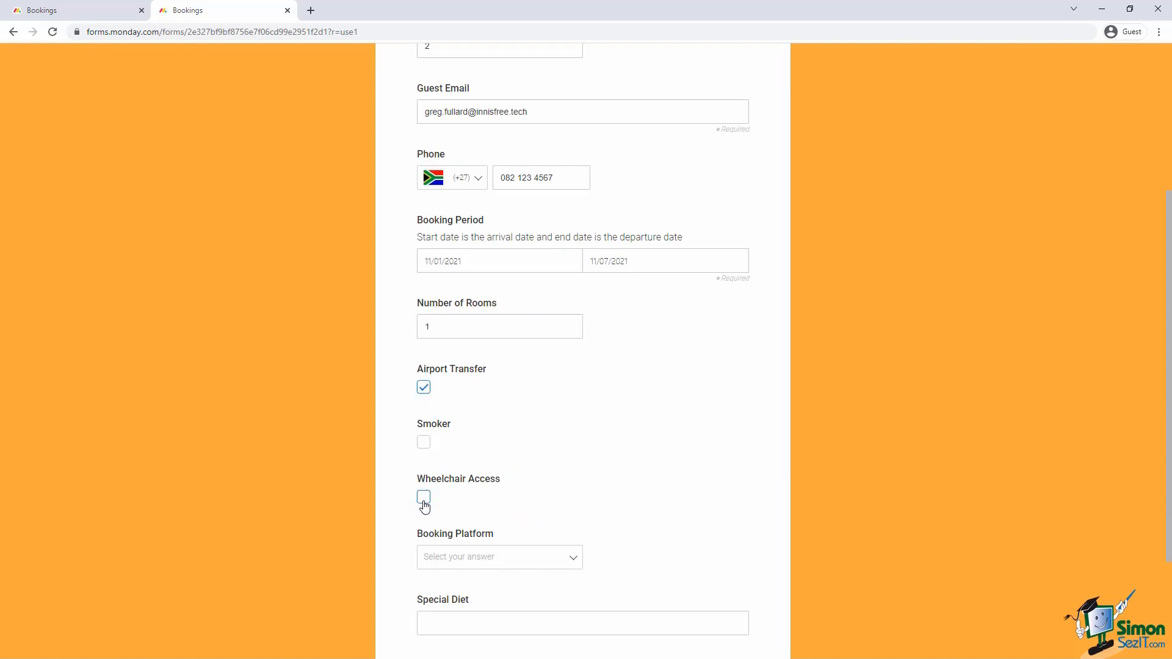
pyautogui.click(500, 556)
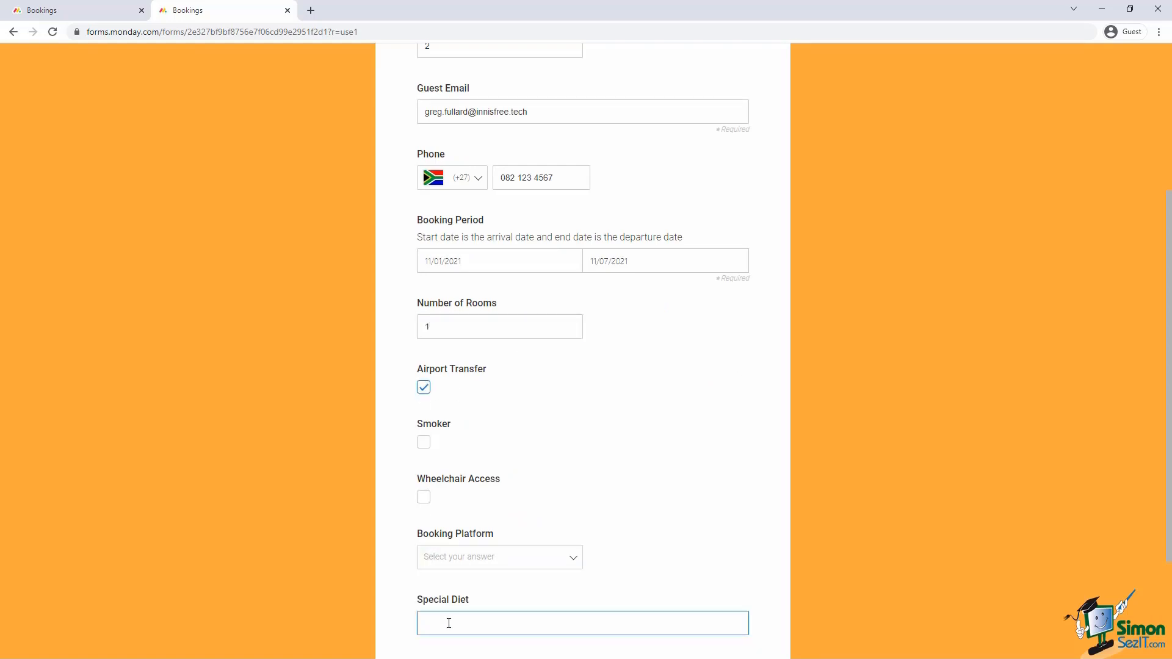
pyautogui.write('N/A')
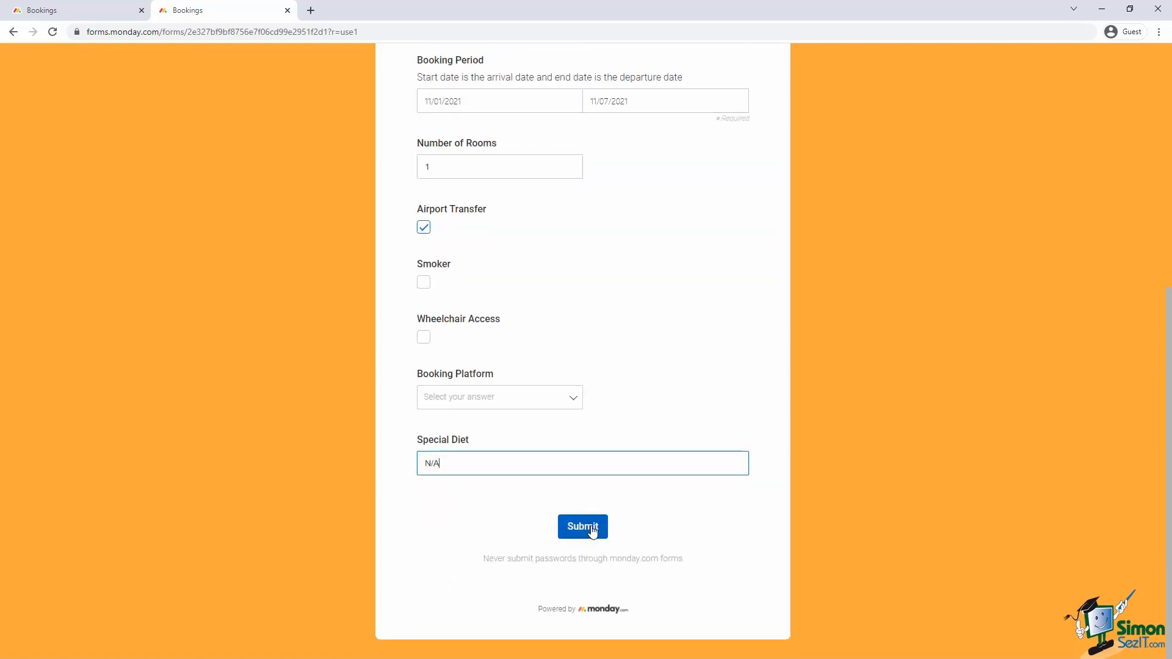
pyautogui.click(582, 527)
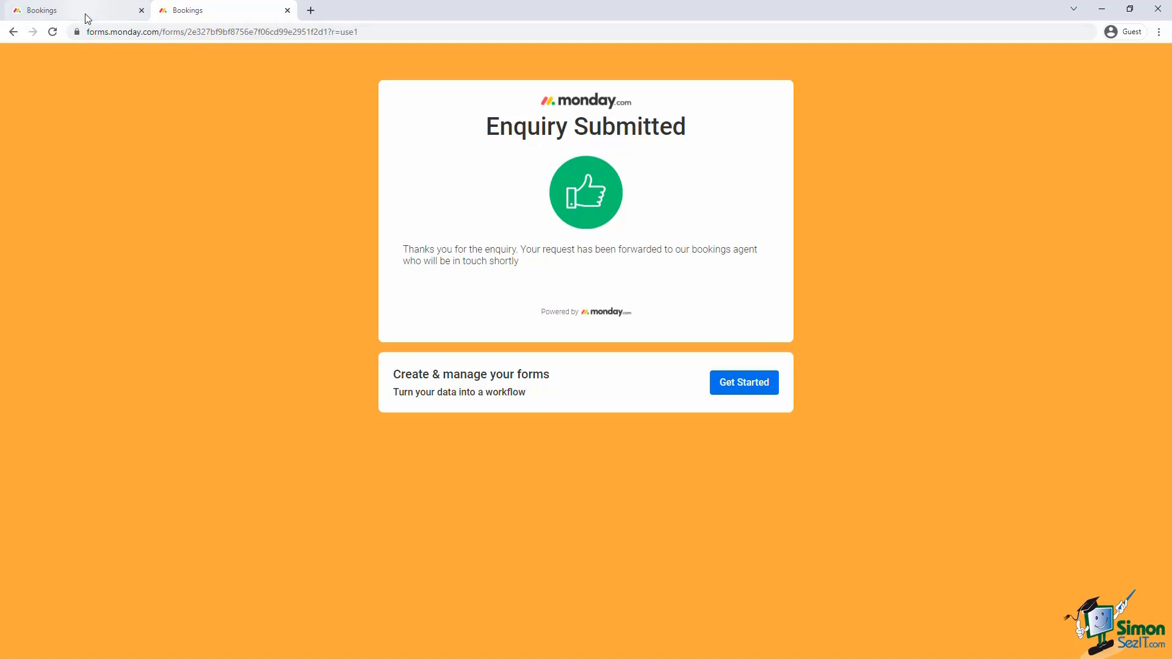
# - Return to the Bookings board and inspect the new Enquiry item from the form
pyautogui.click(67, 10)
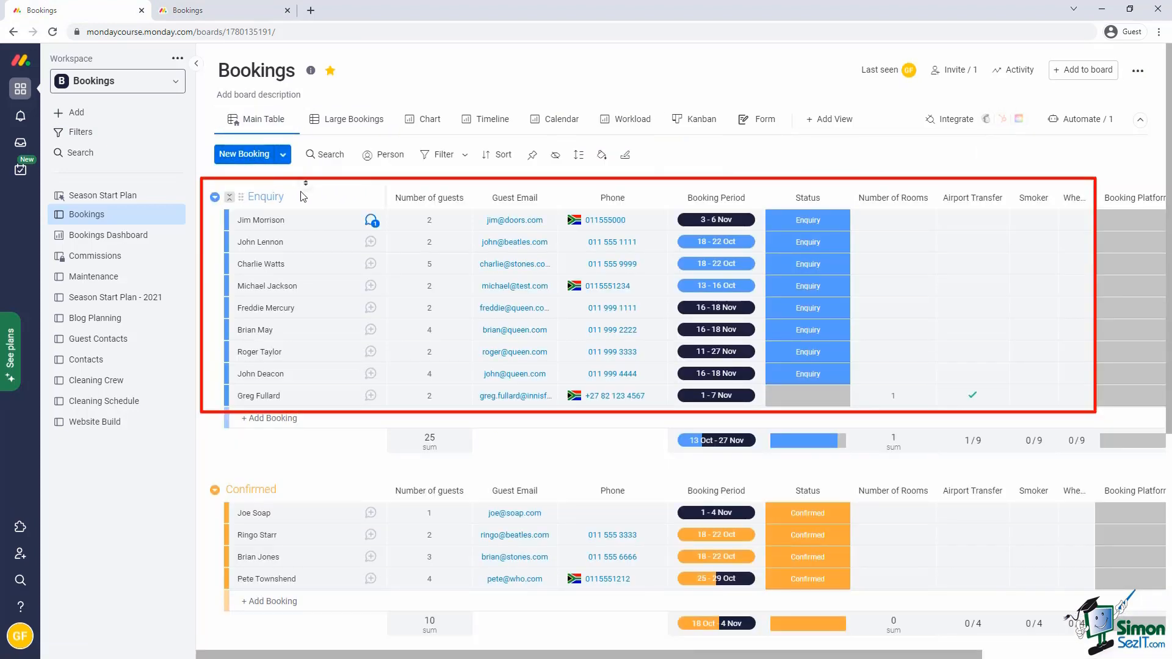
pyautogui.moveTo(293, 243)
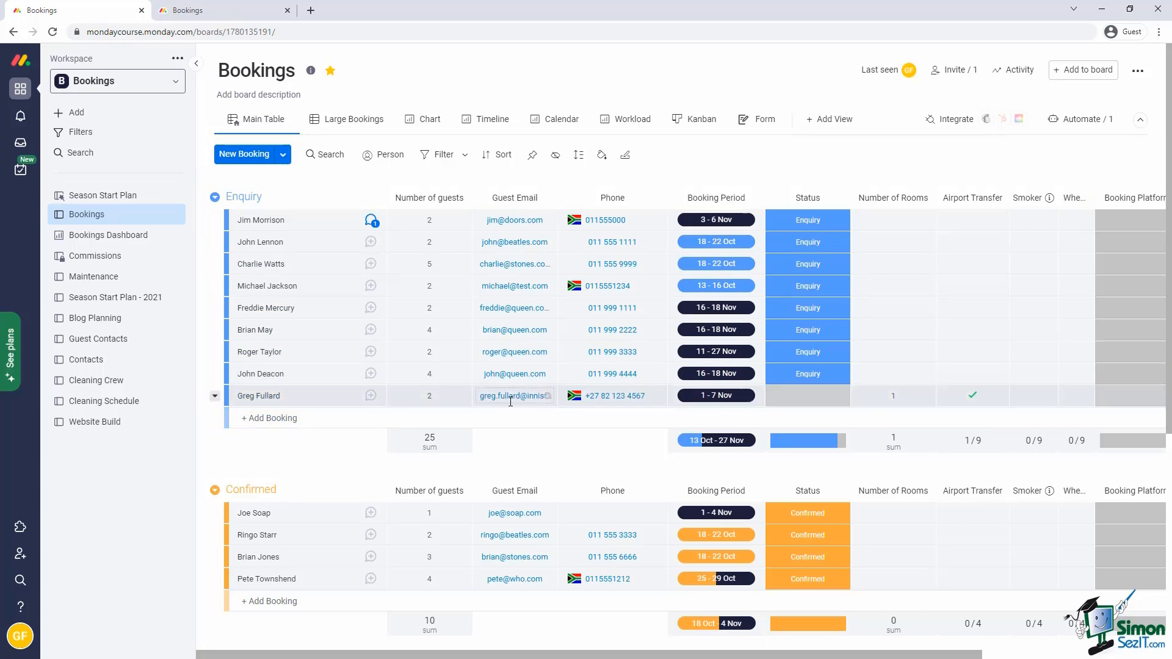
pyautogui.click(808, 396)
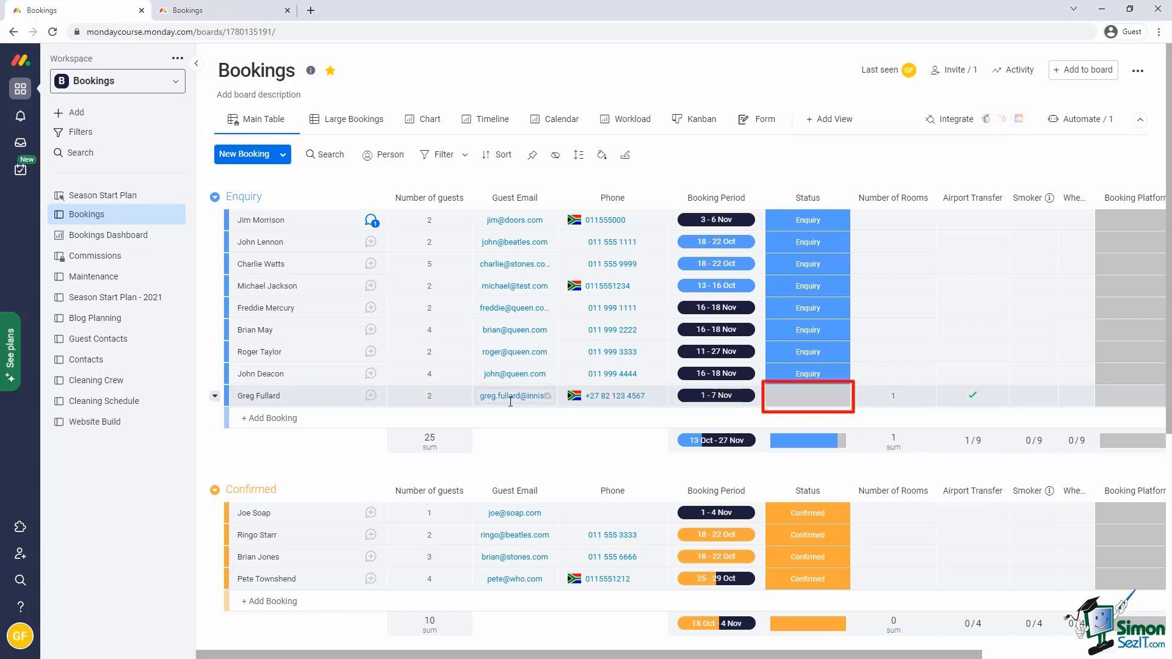